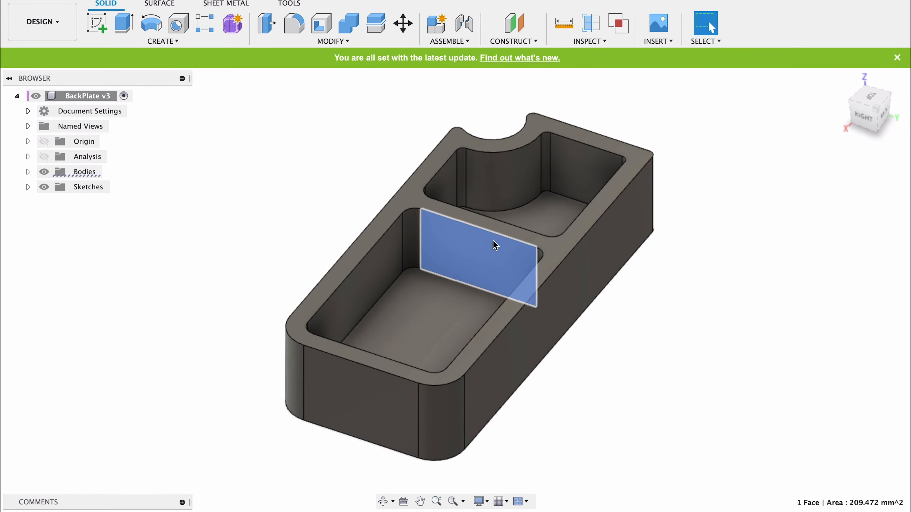
- Create a section analysis through the divider wall, showing 3.00 mm wall thickness
click(592, 26)
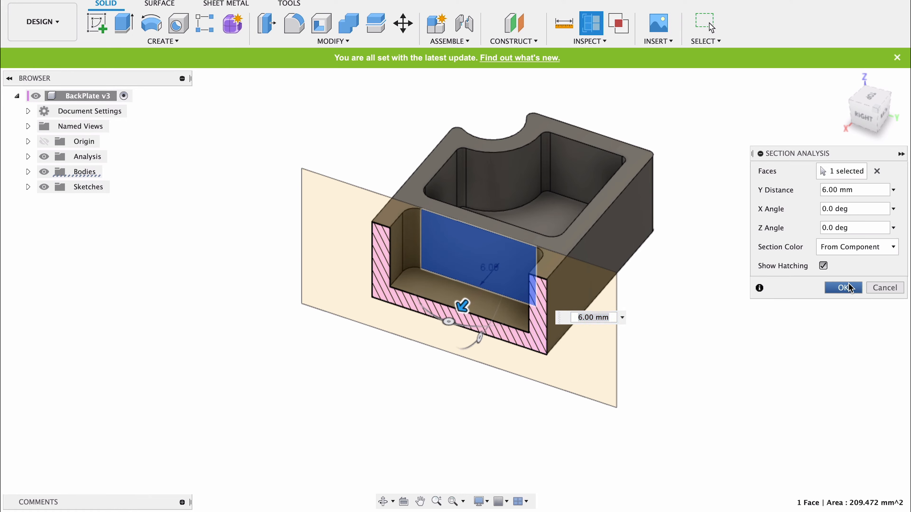
click(842, 287)
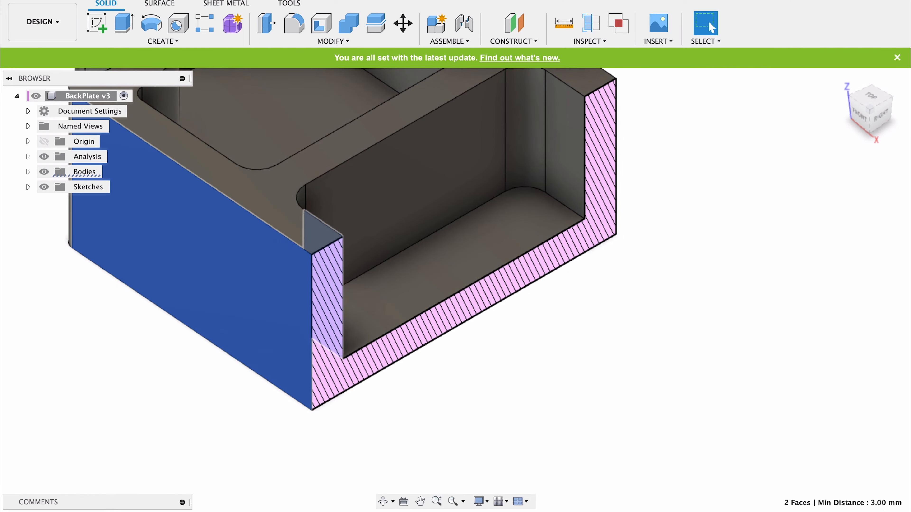
mouse_move(746, 295)
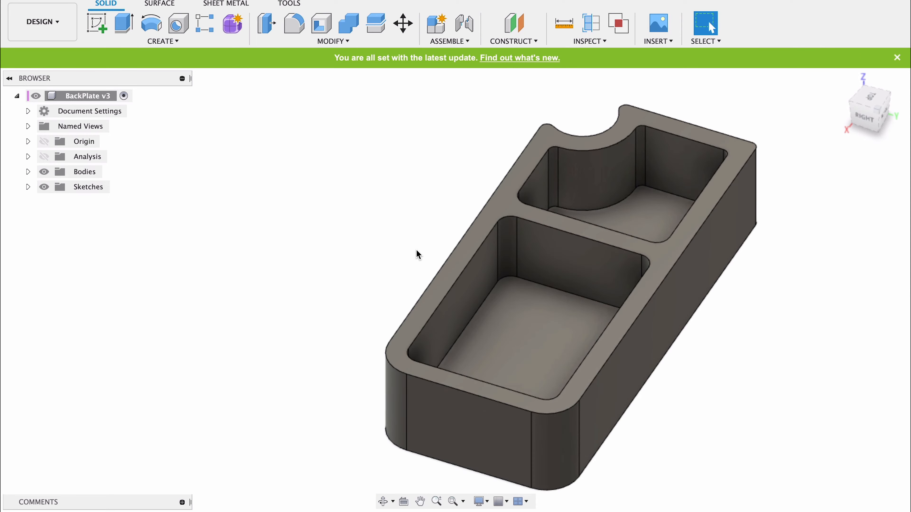
- Draft both cavities' inner walls 1.5° with the large cavity floor as pull direction
text(dr)
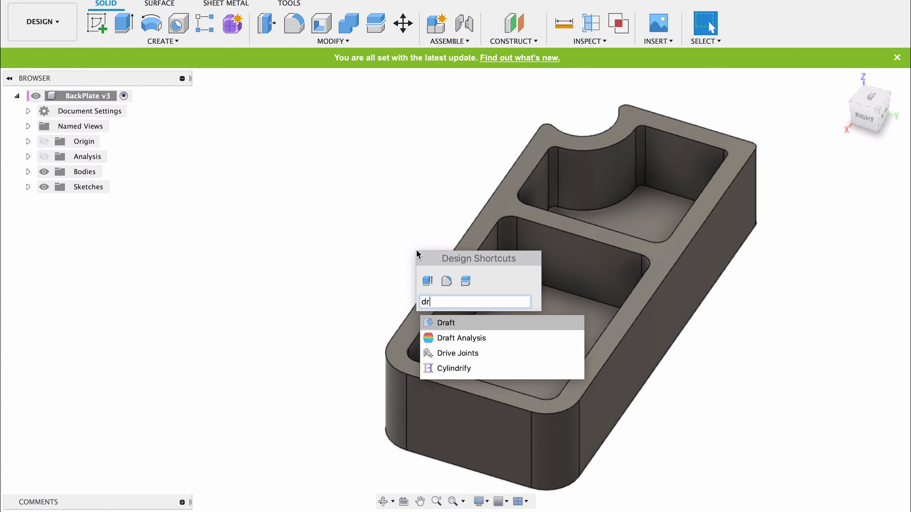
click(446, 323)
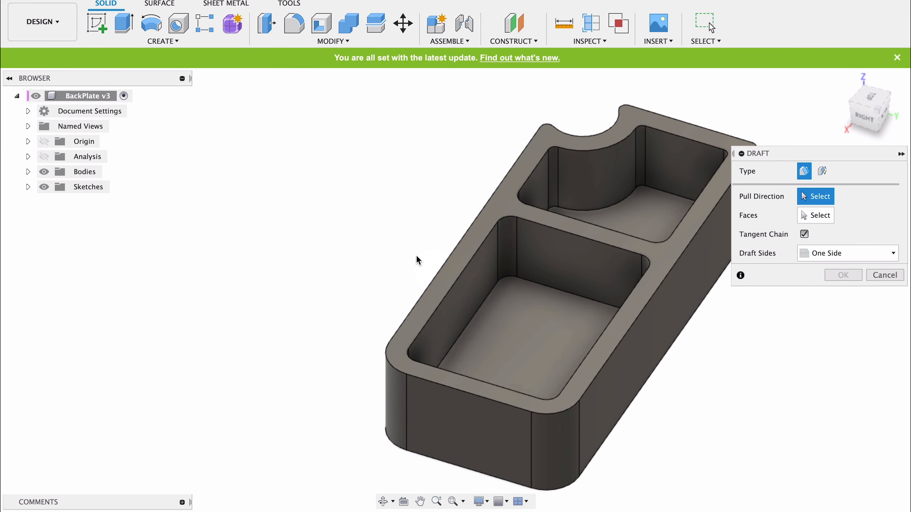
click(519, 328)
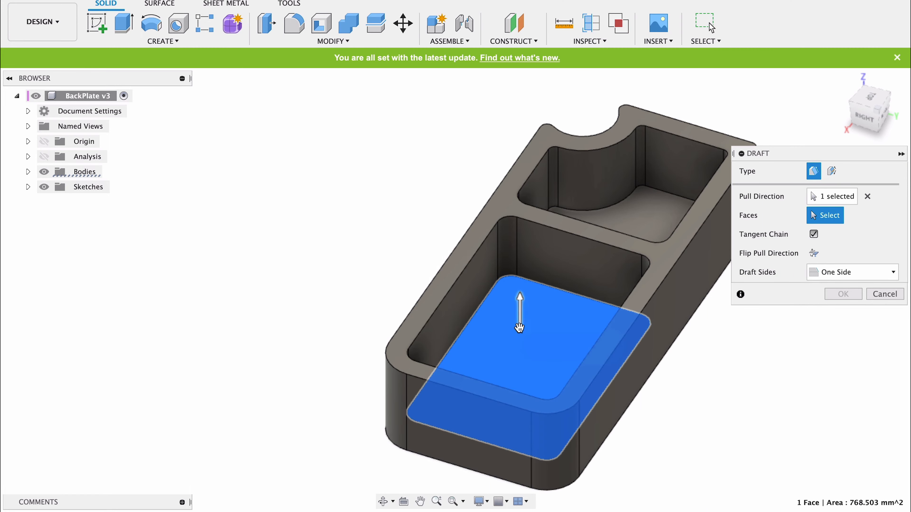
mouse_move(534, 263)
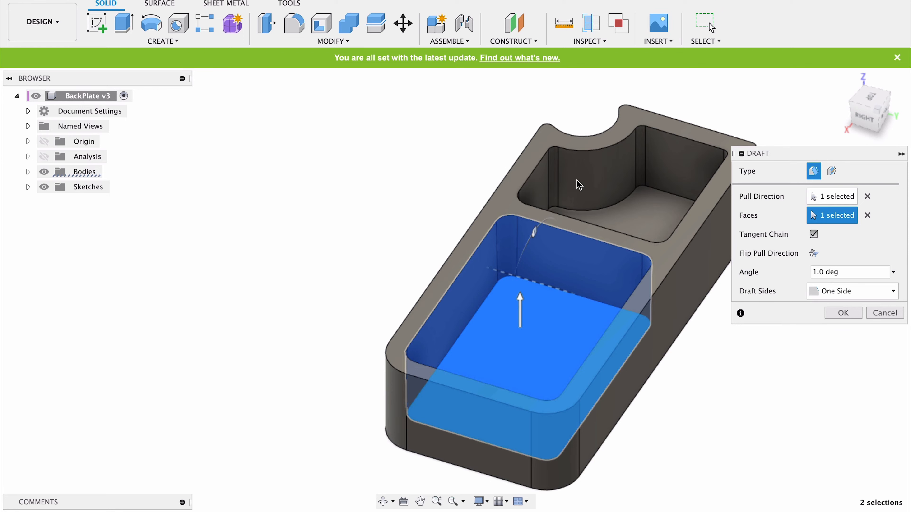
mouse_move(612, 191)
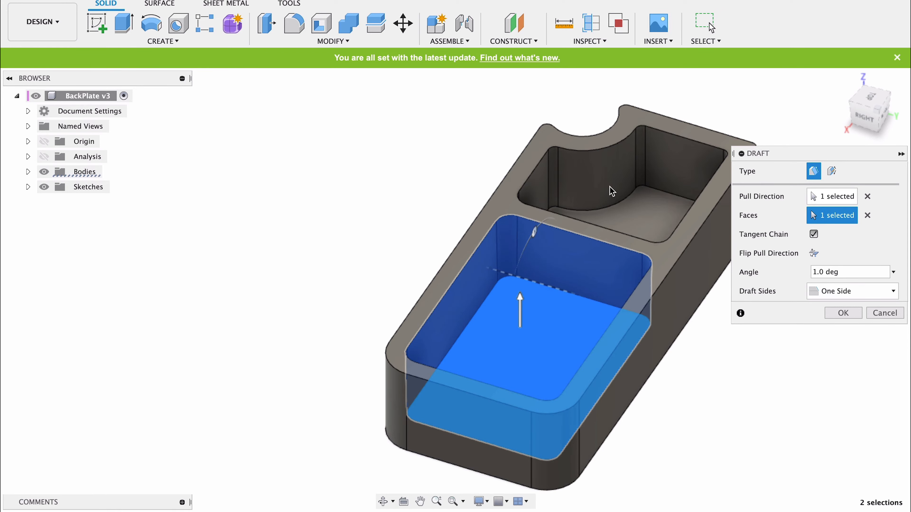
click(627, 174)
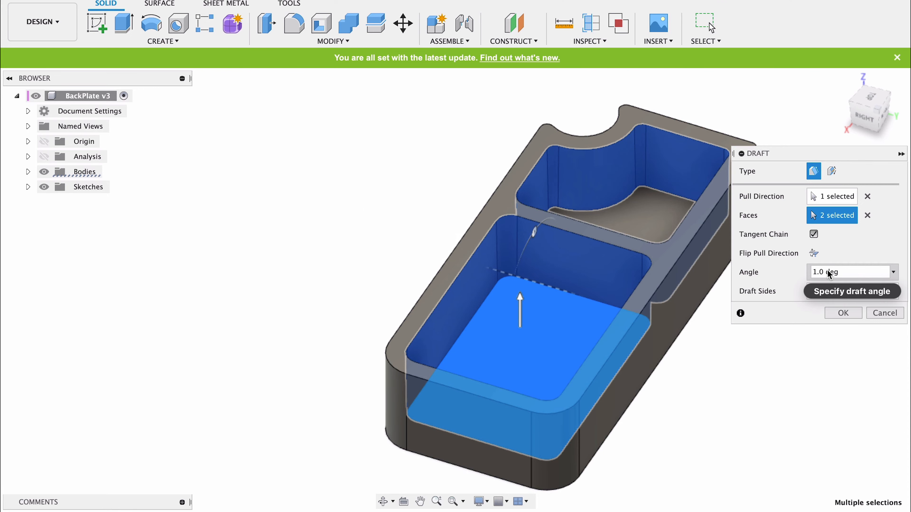
text(1.5)
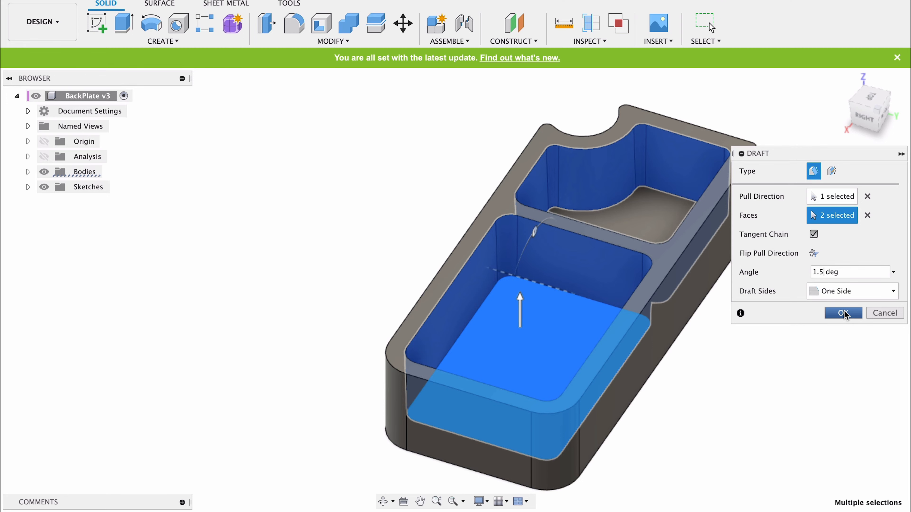
click(843, 313)
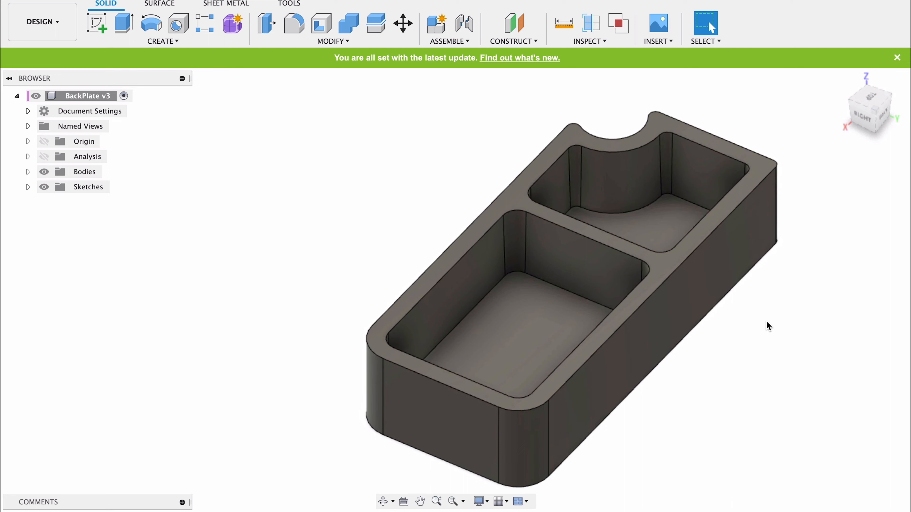
- Draft the tray's outer wall faces 1° with the cavity floor as pull direction
text(dra)
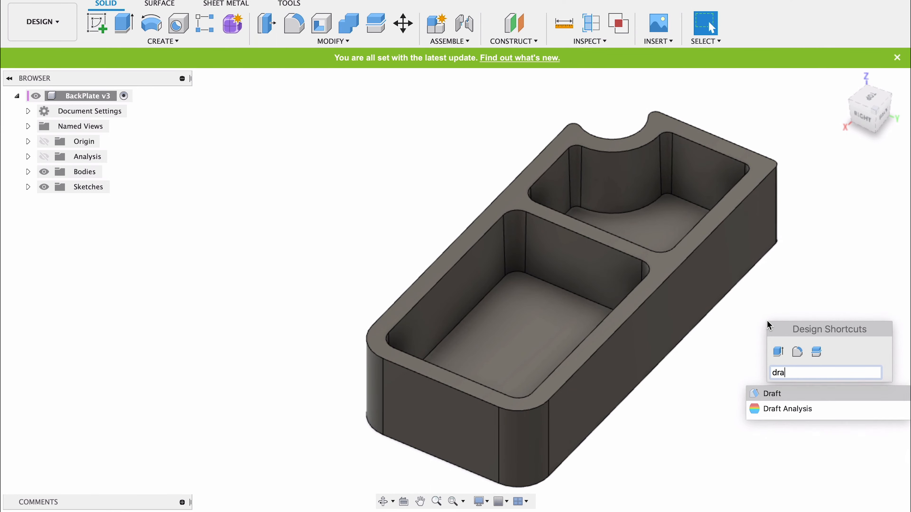
click(772, 393)
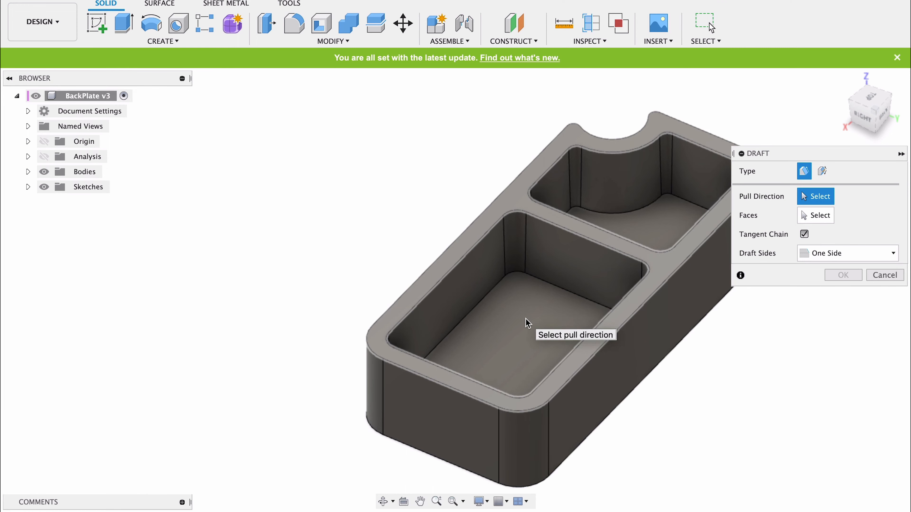
click(526, 322)
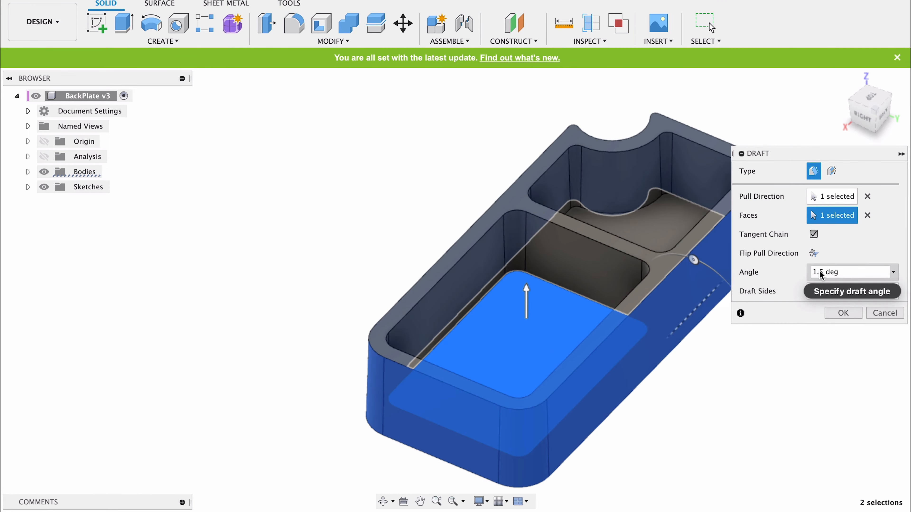
click(846, 271)
text(1)
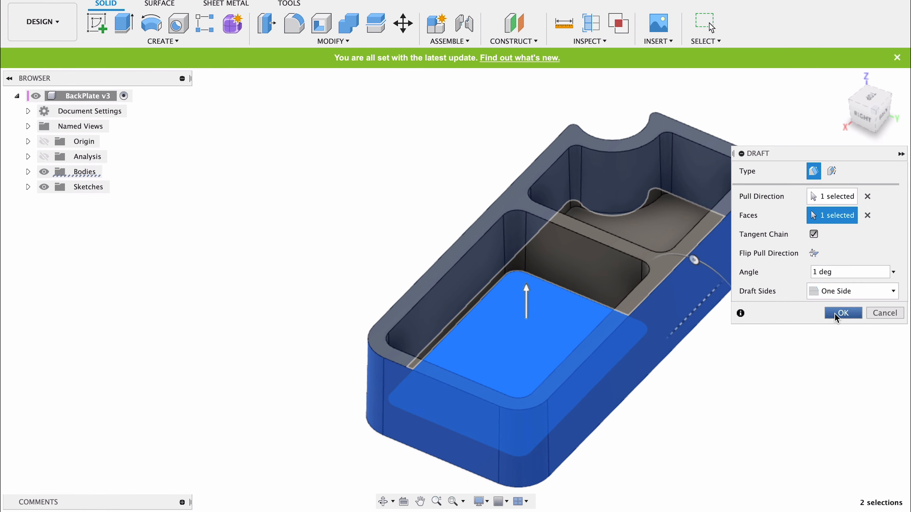
click(842, 313)
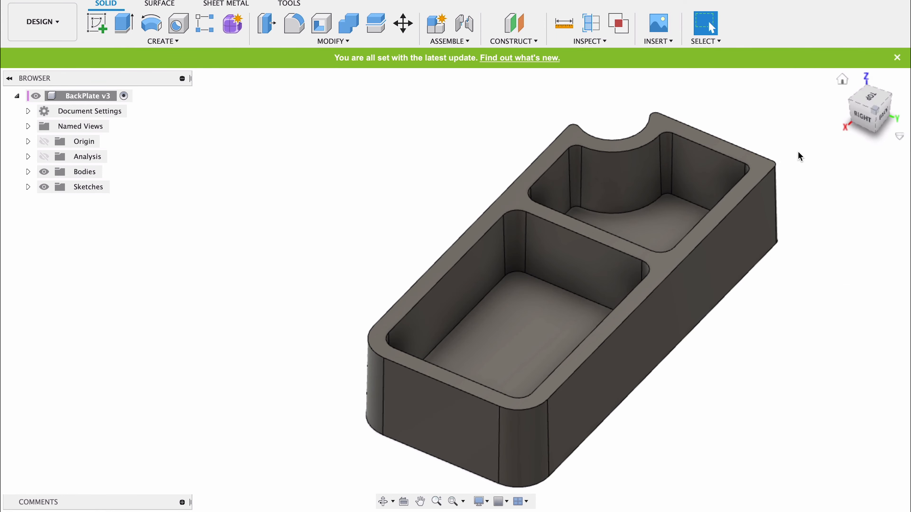
click(865, 122)
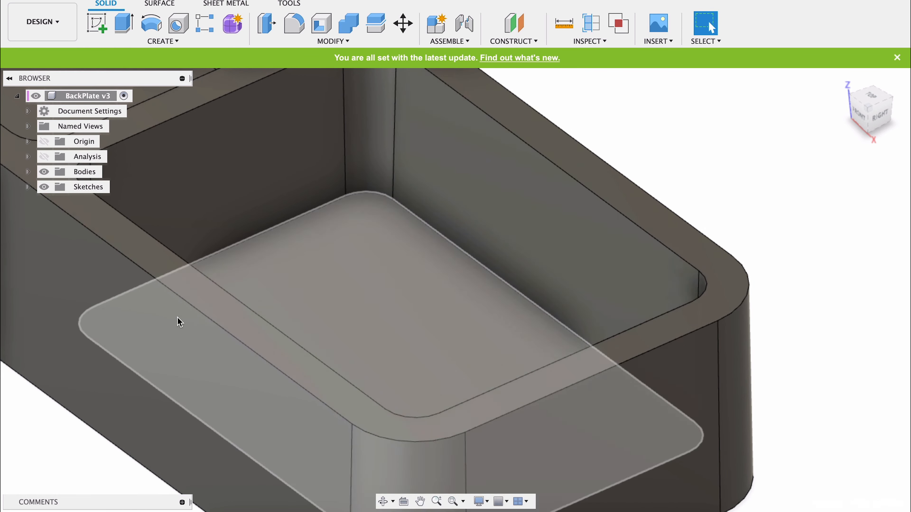
click(174, 322)
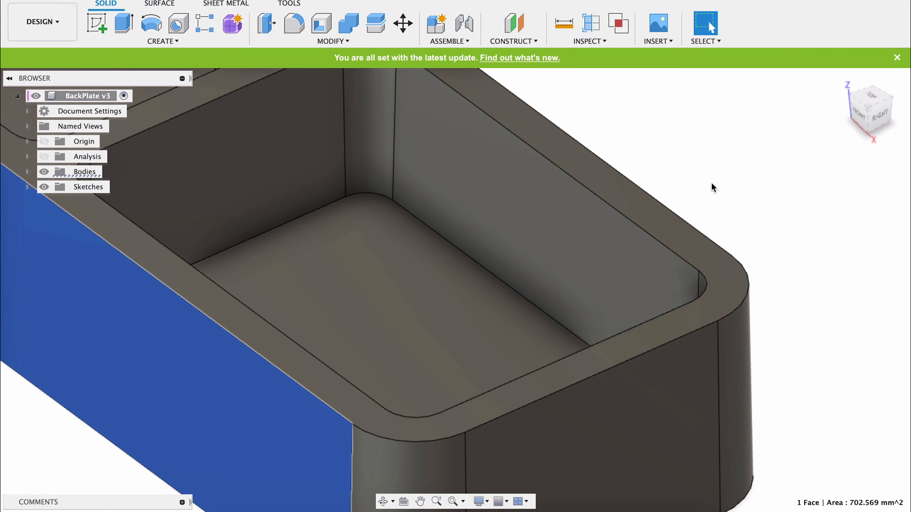